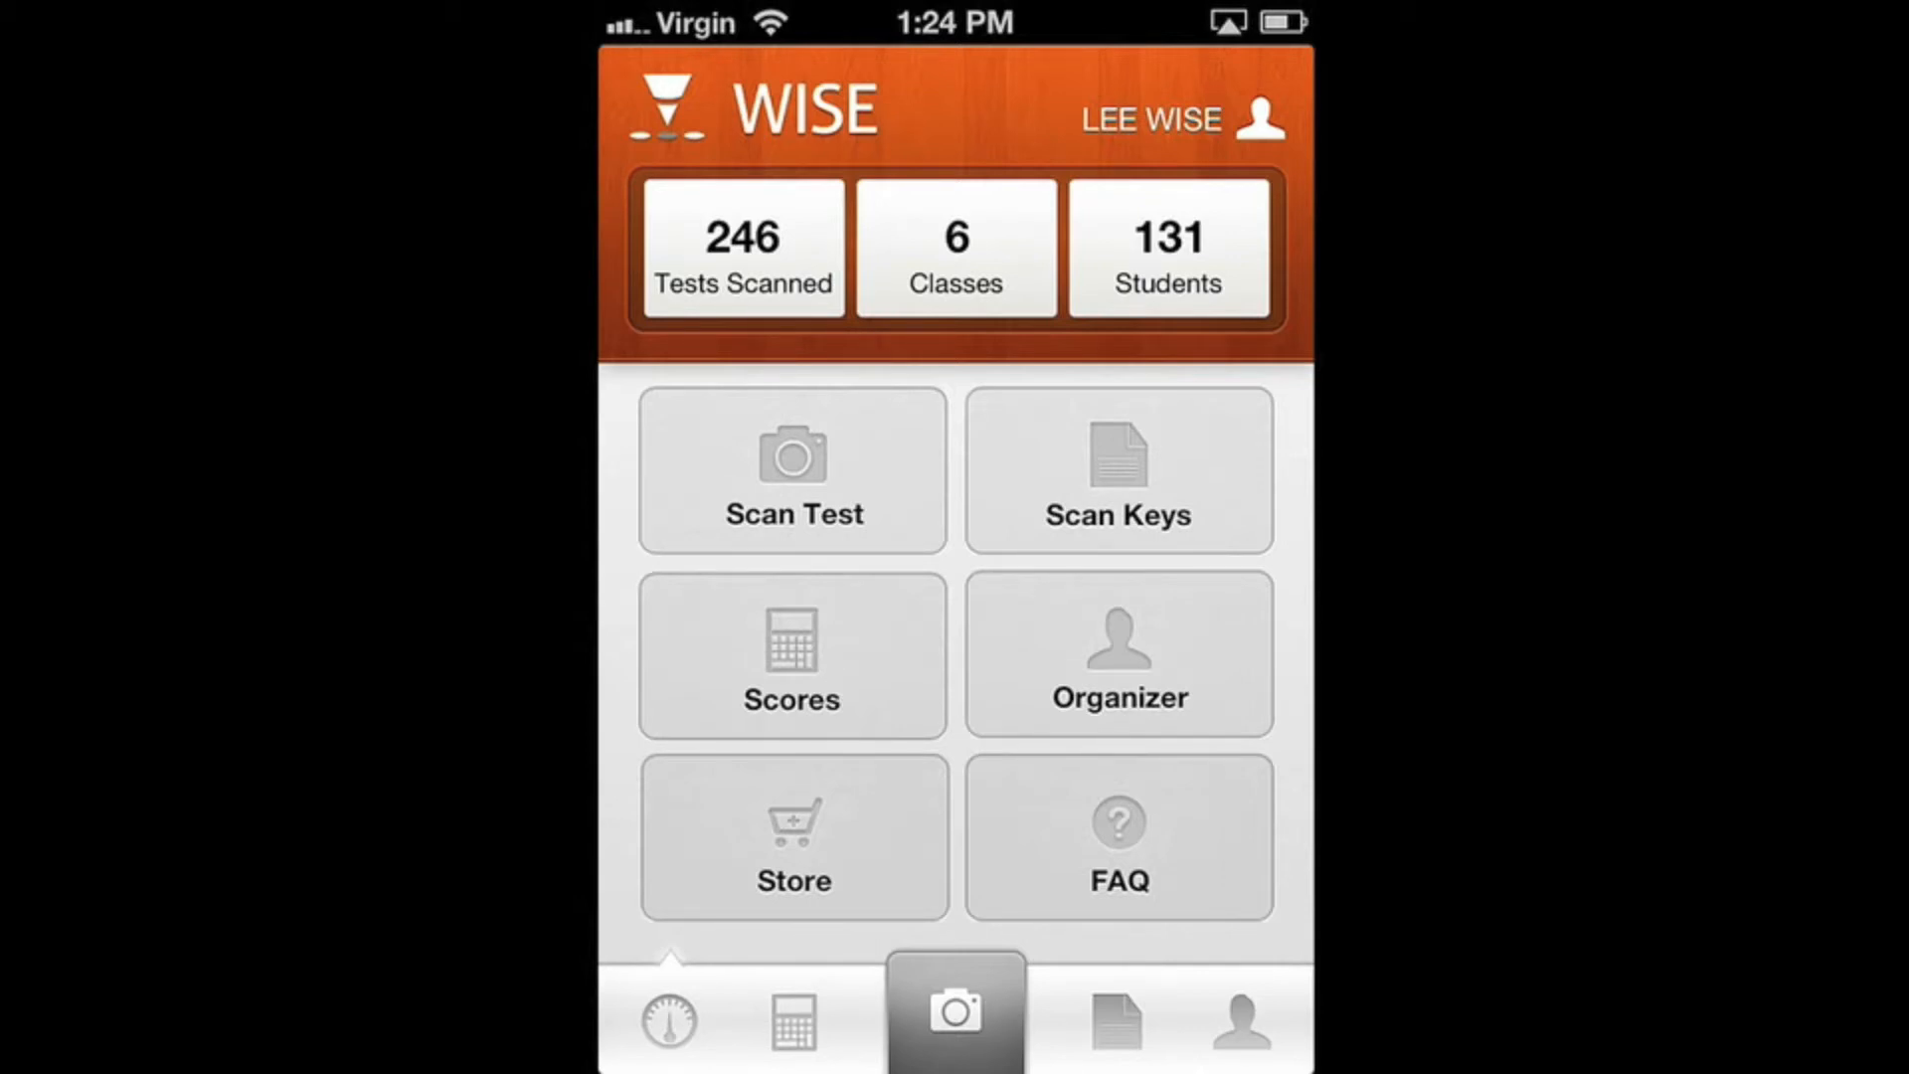
# Start a test scan from the home screen and capture the student's answer sheet.
pyautogui.click(954, 1015)
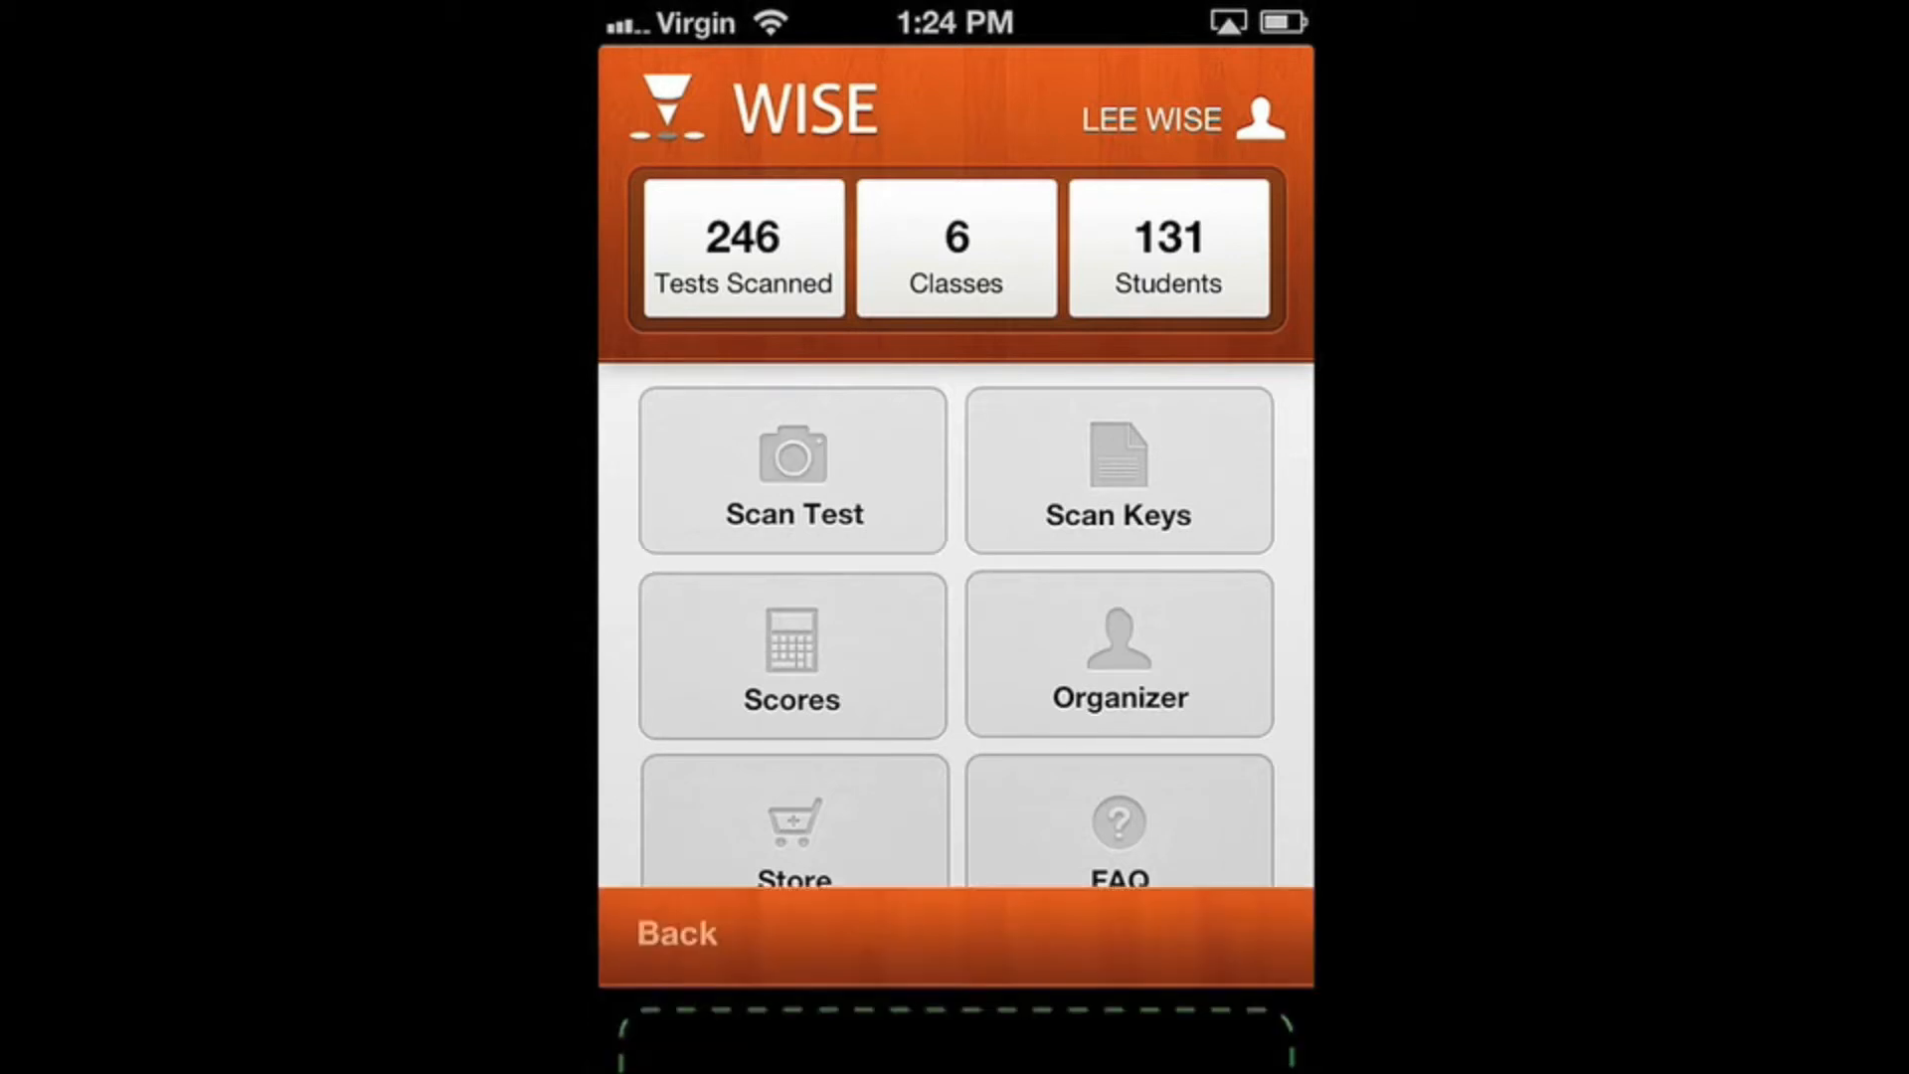
pyautogui.click(791, 474)
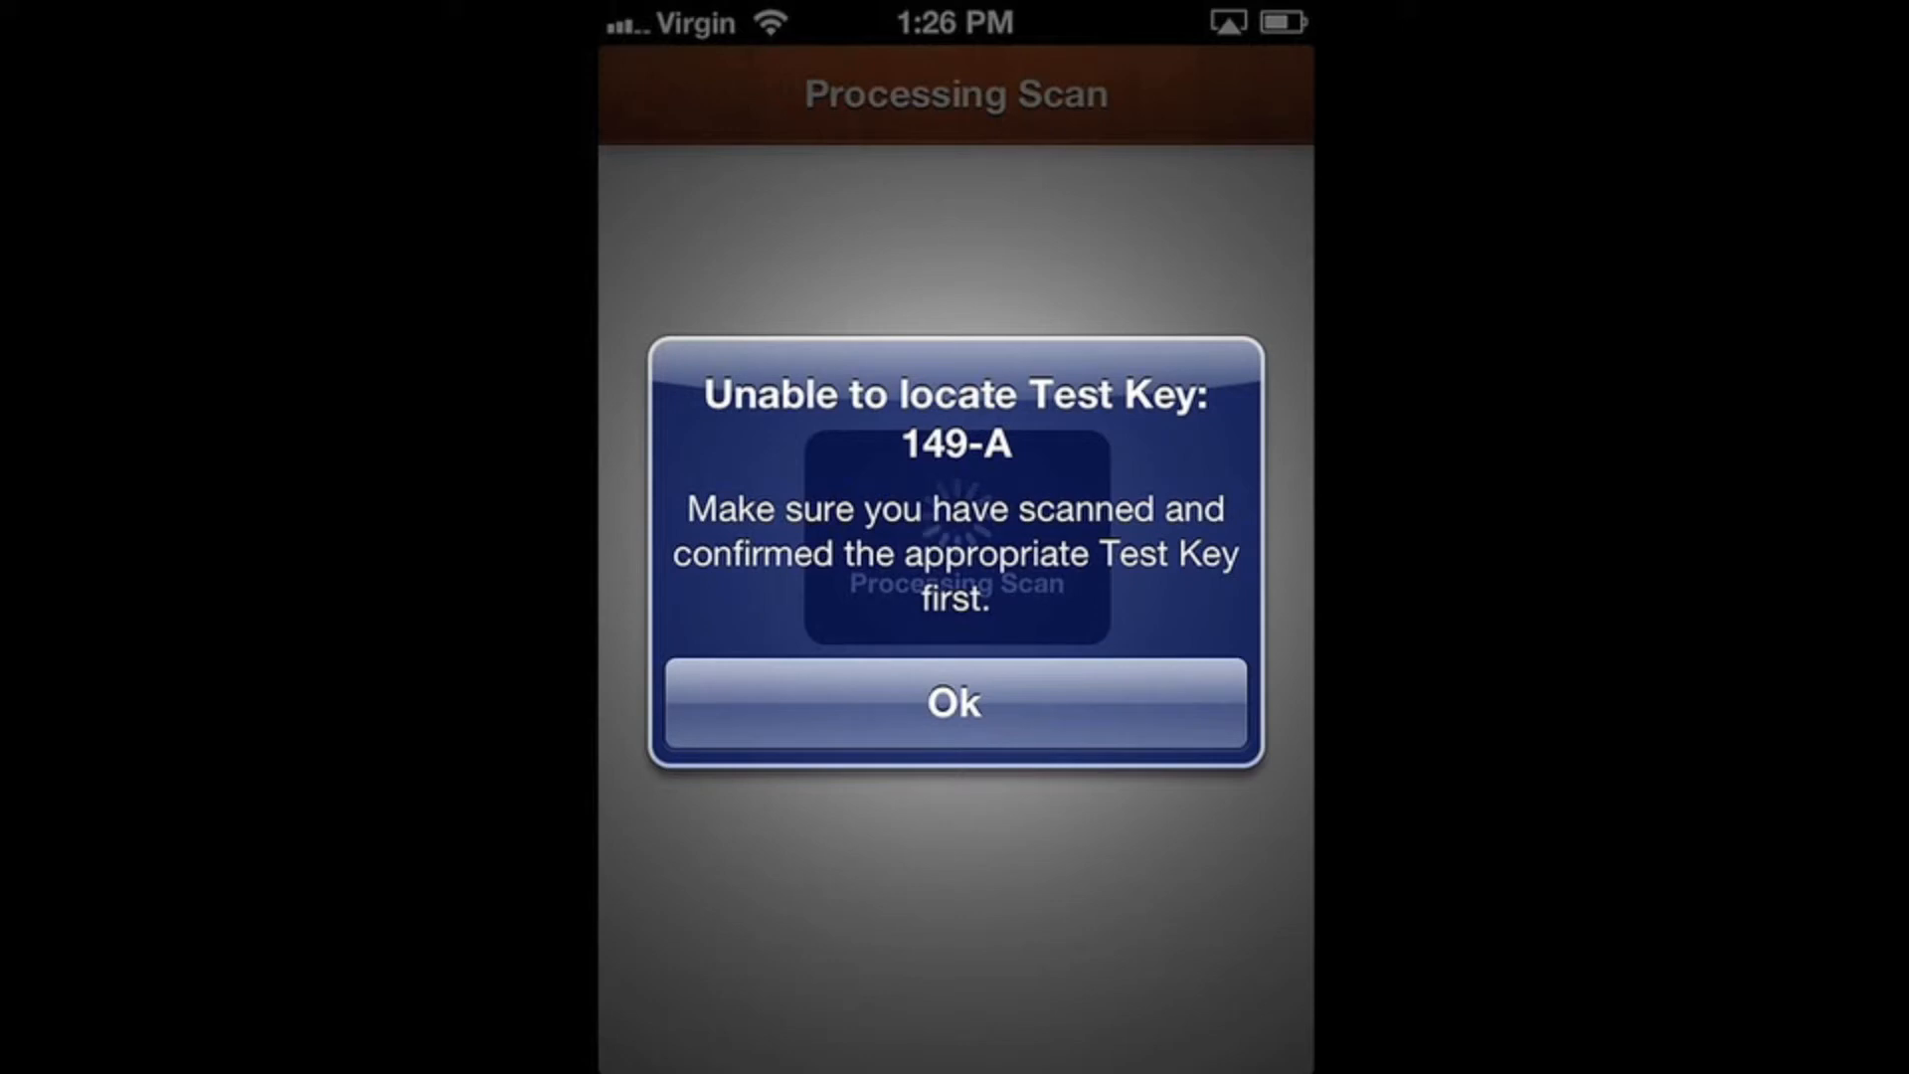
# Acknowledge the 'Unable to locate Test Key: 149-A' alert to return to the dashboard.
pyautogui.click(955, 702)
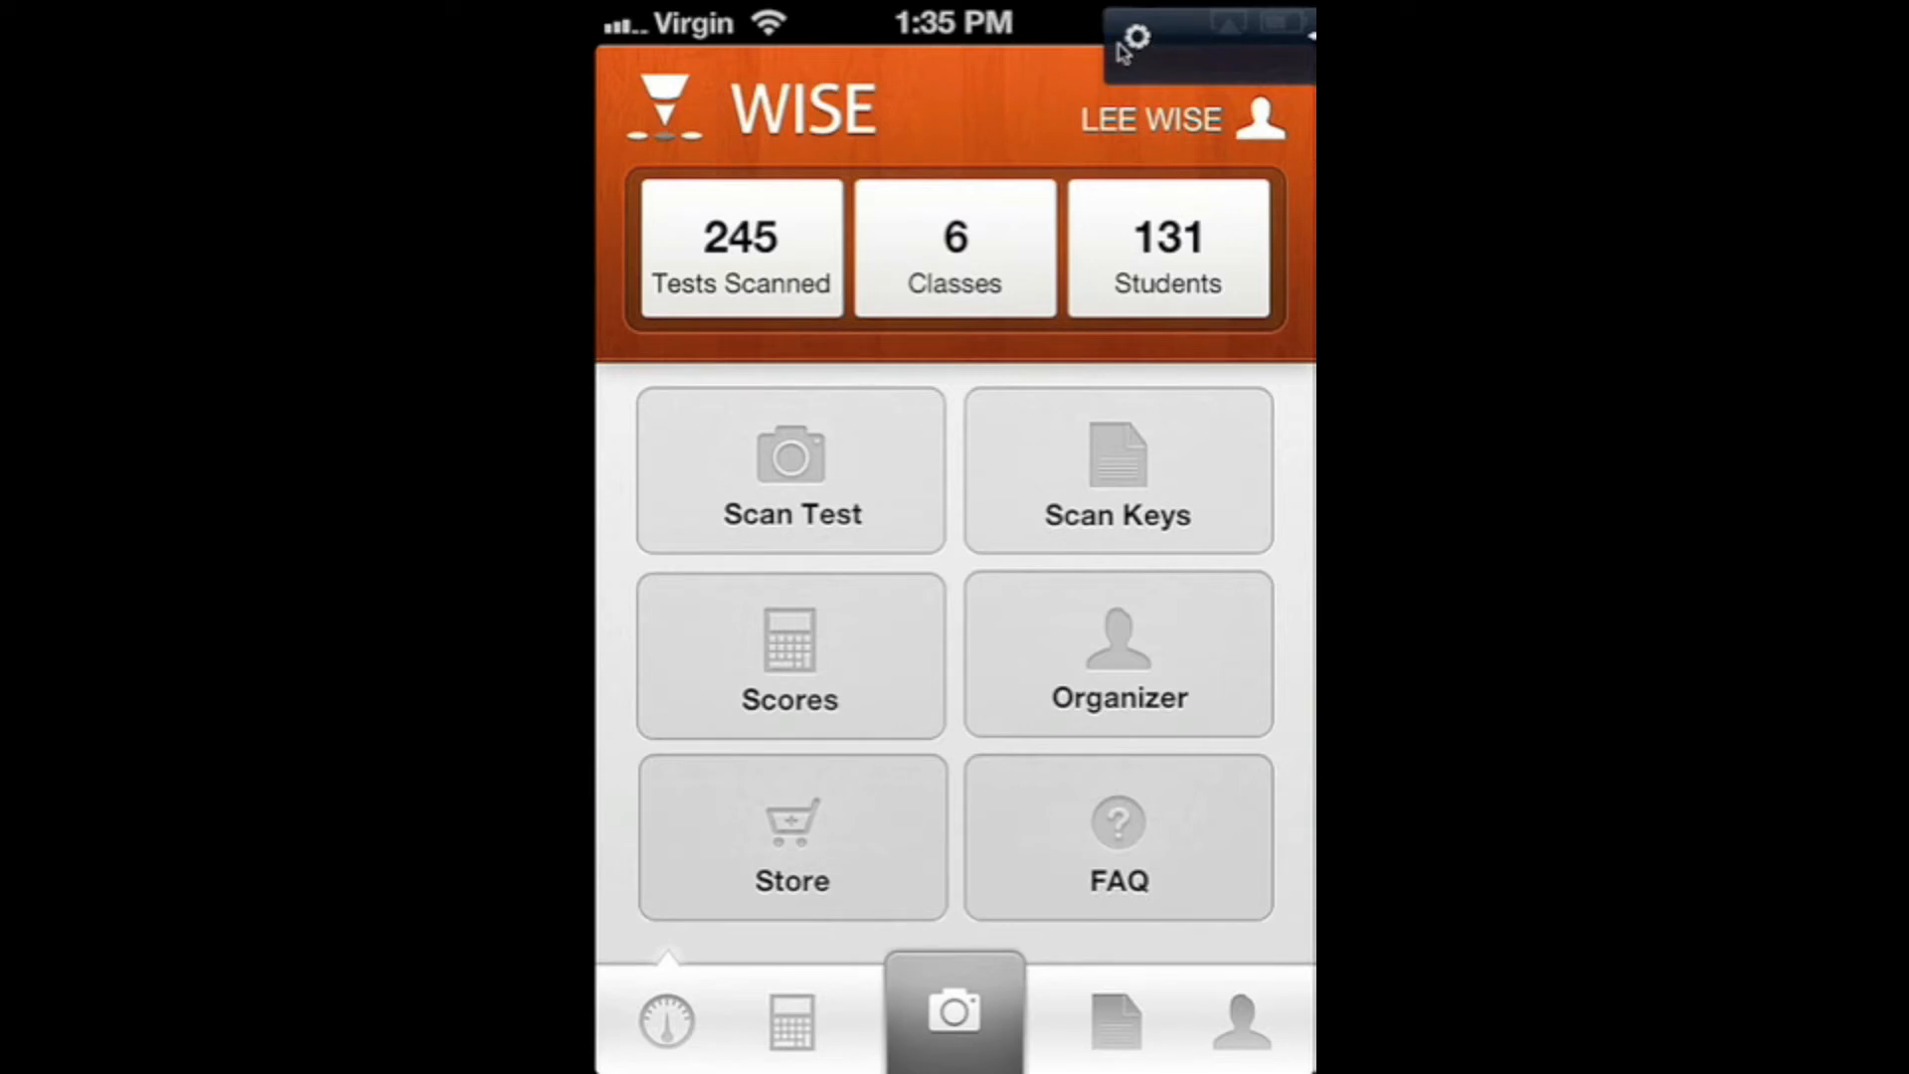
pyautogui.click(790, 469)
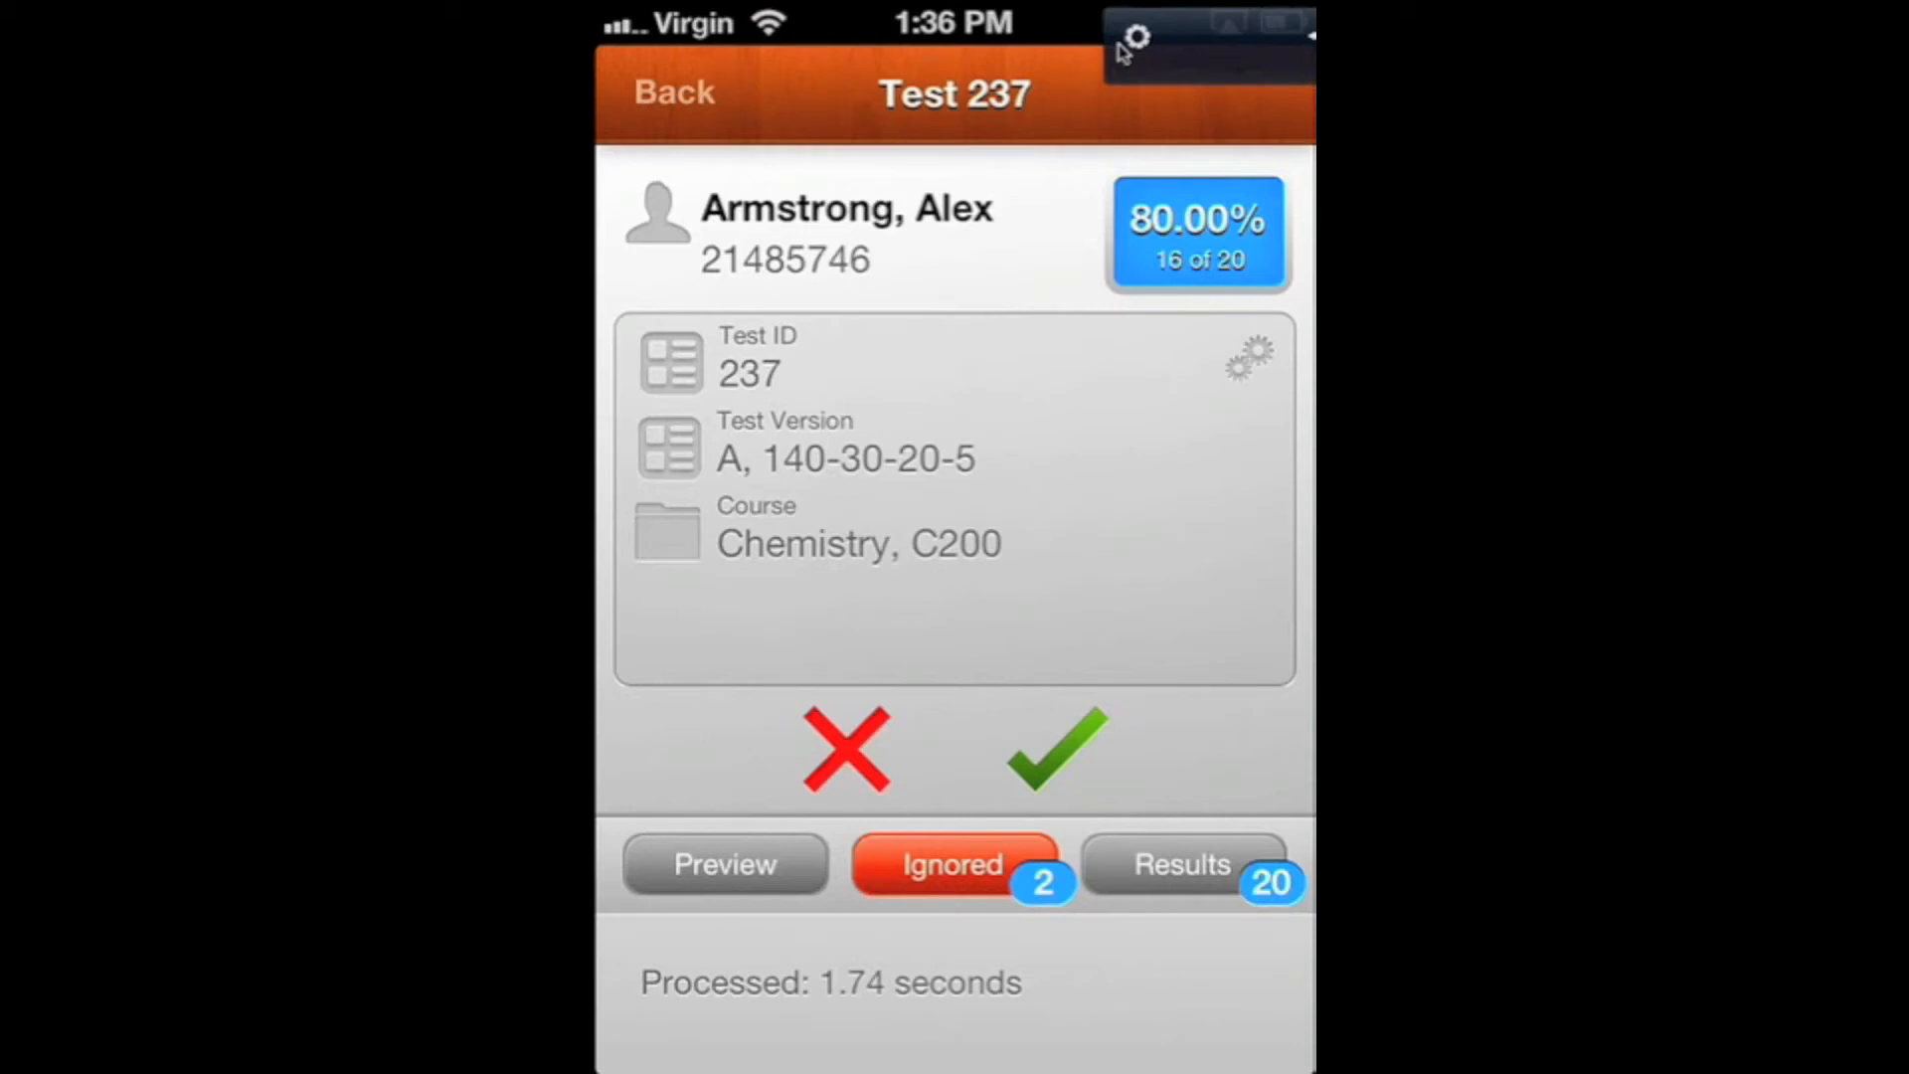
# Review Test 237's ignored answers, scrolling down to see question 12 listed.
pyautogui.scroll(-3)
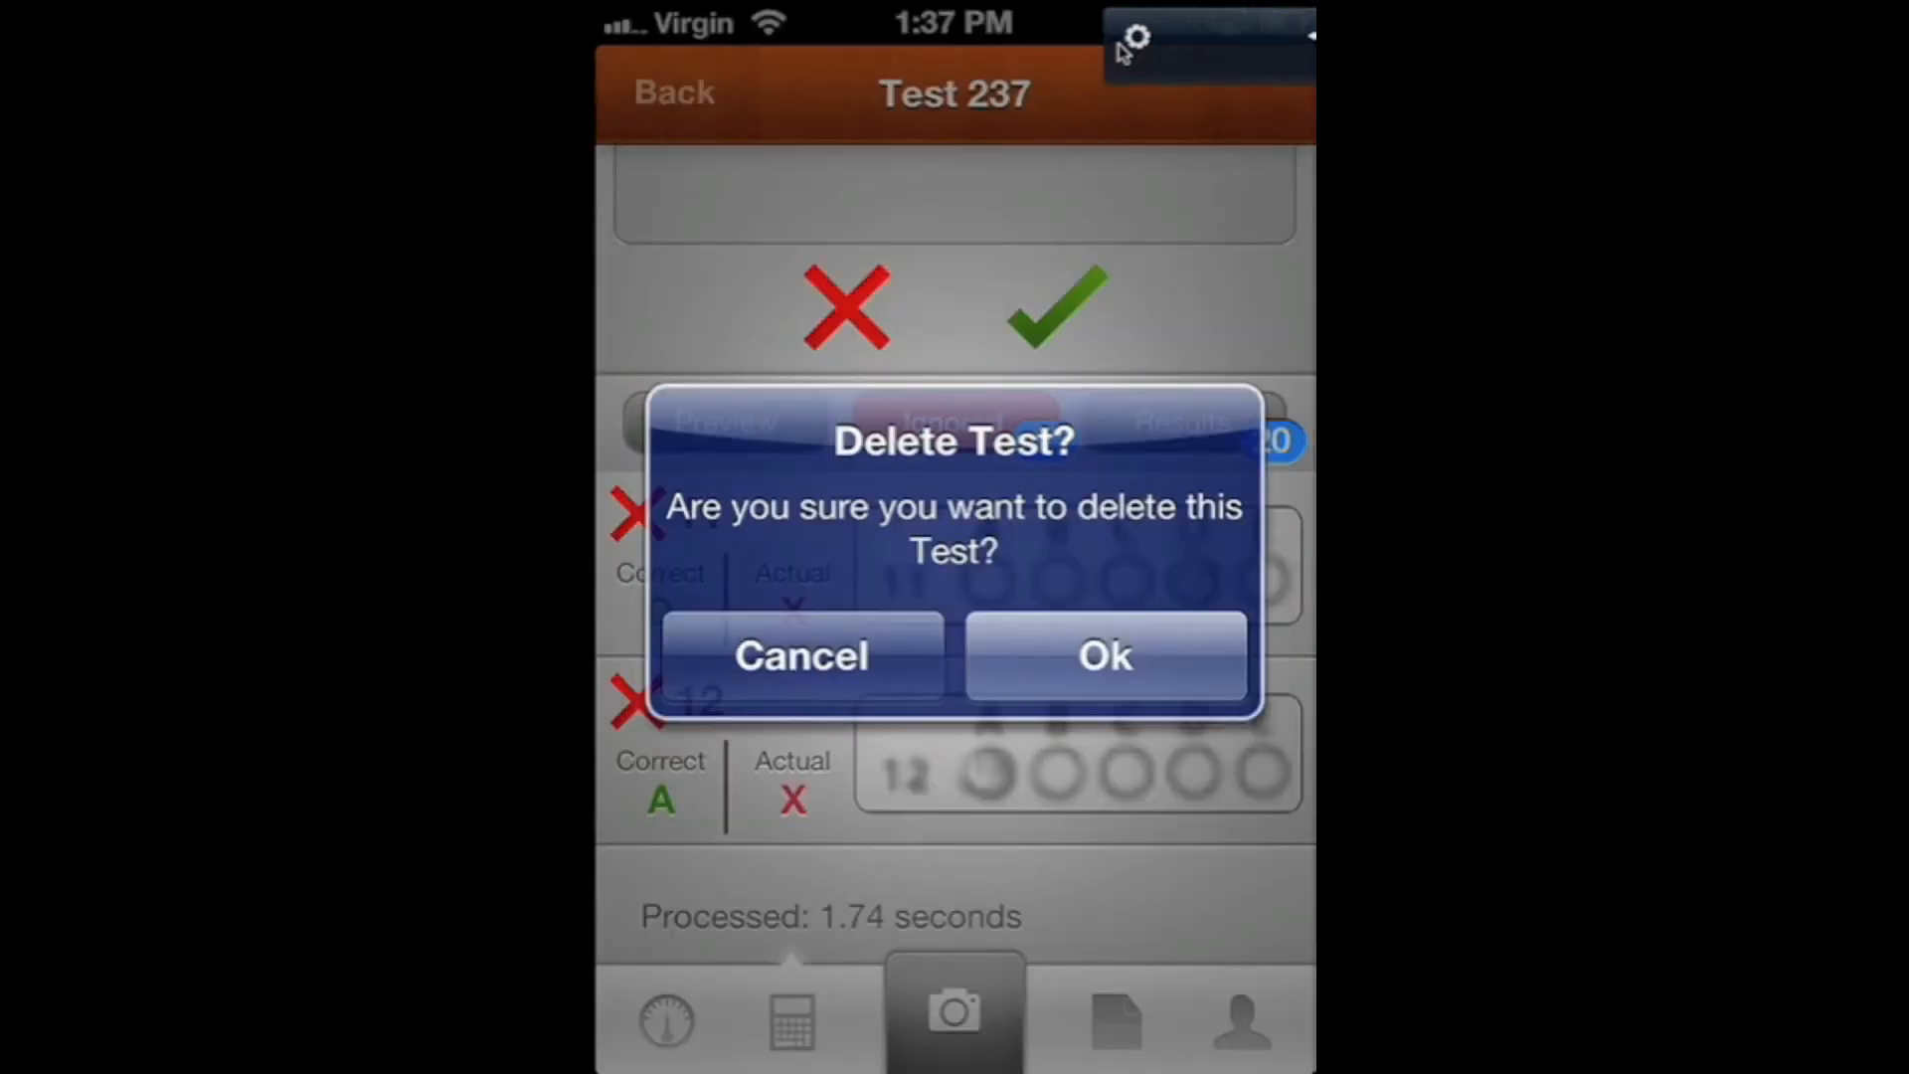
# Confirm deleting Test 237 and reopen the scanner for a rescan.
pyautogui.click(1104, 654)
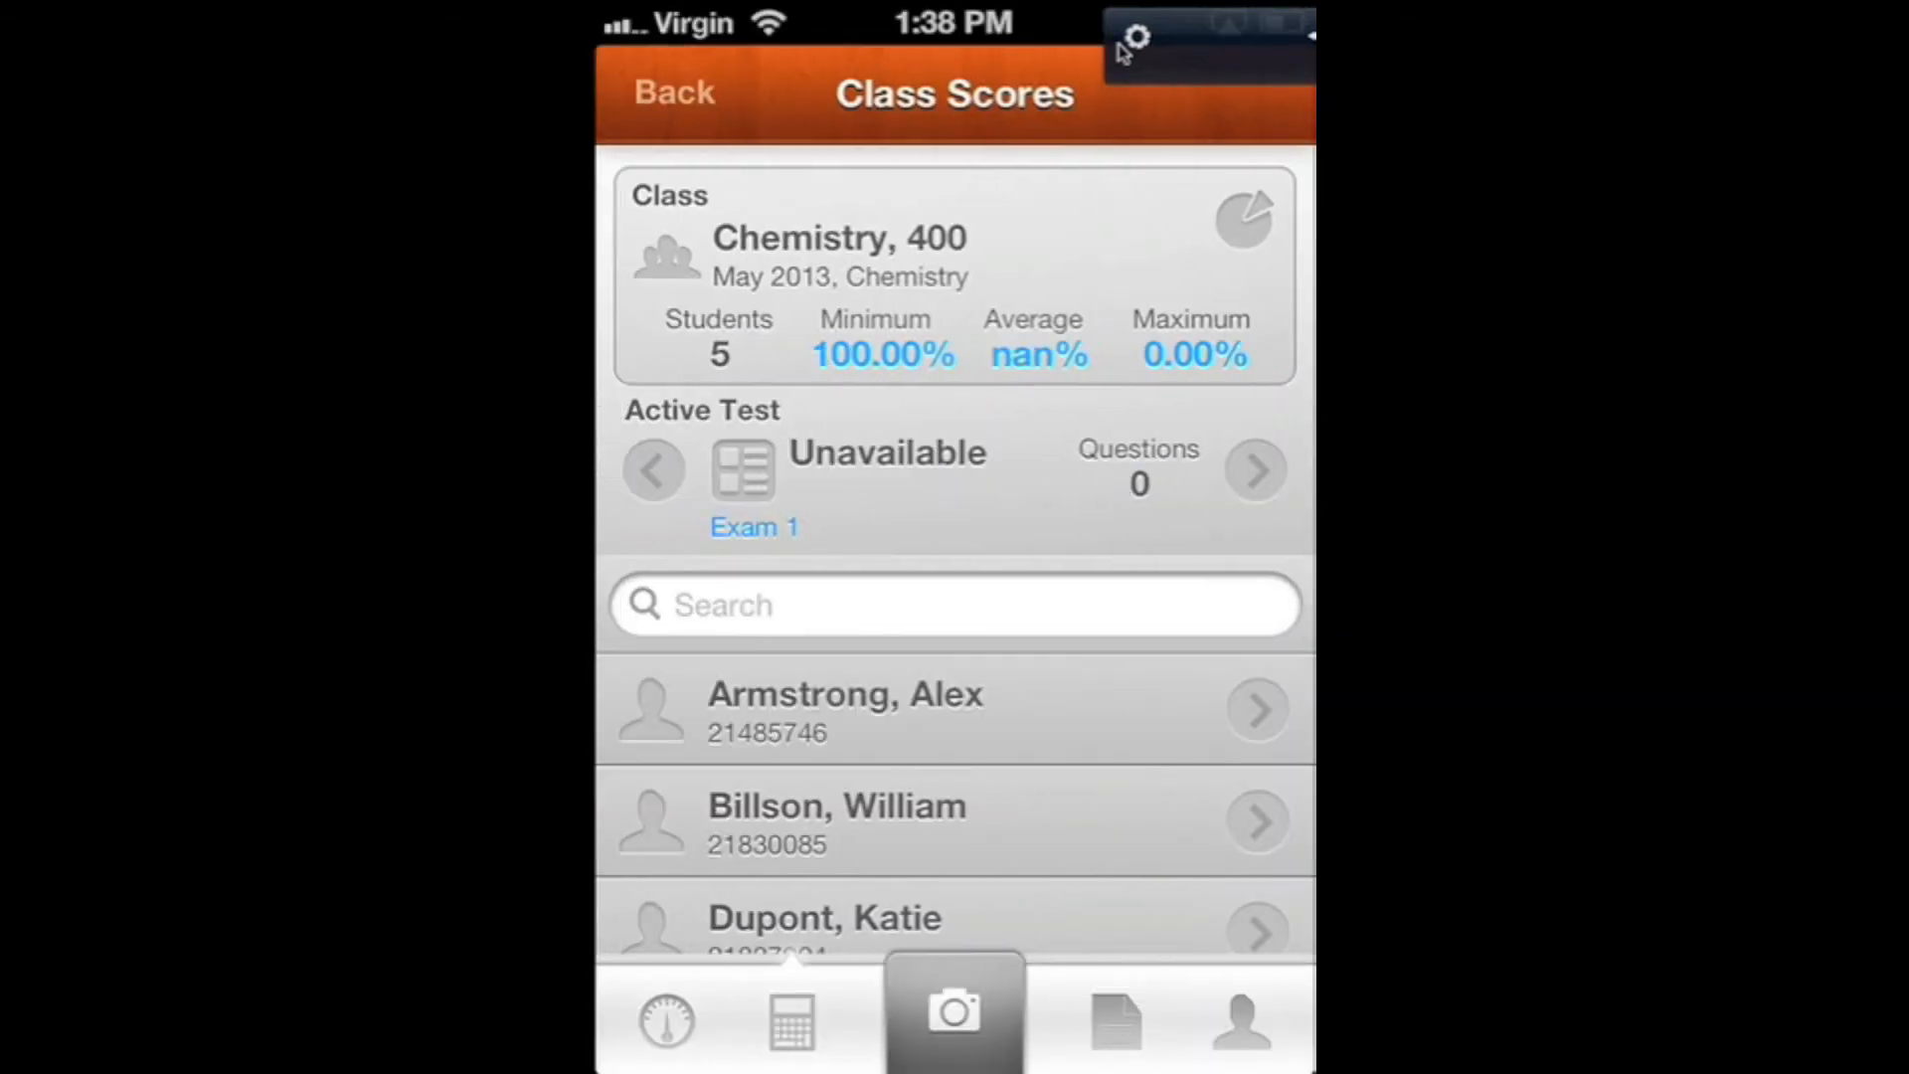
pyautogui.click(952, 1012)
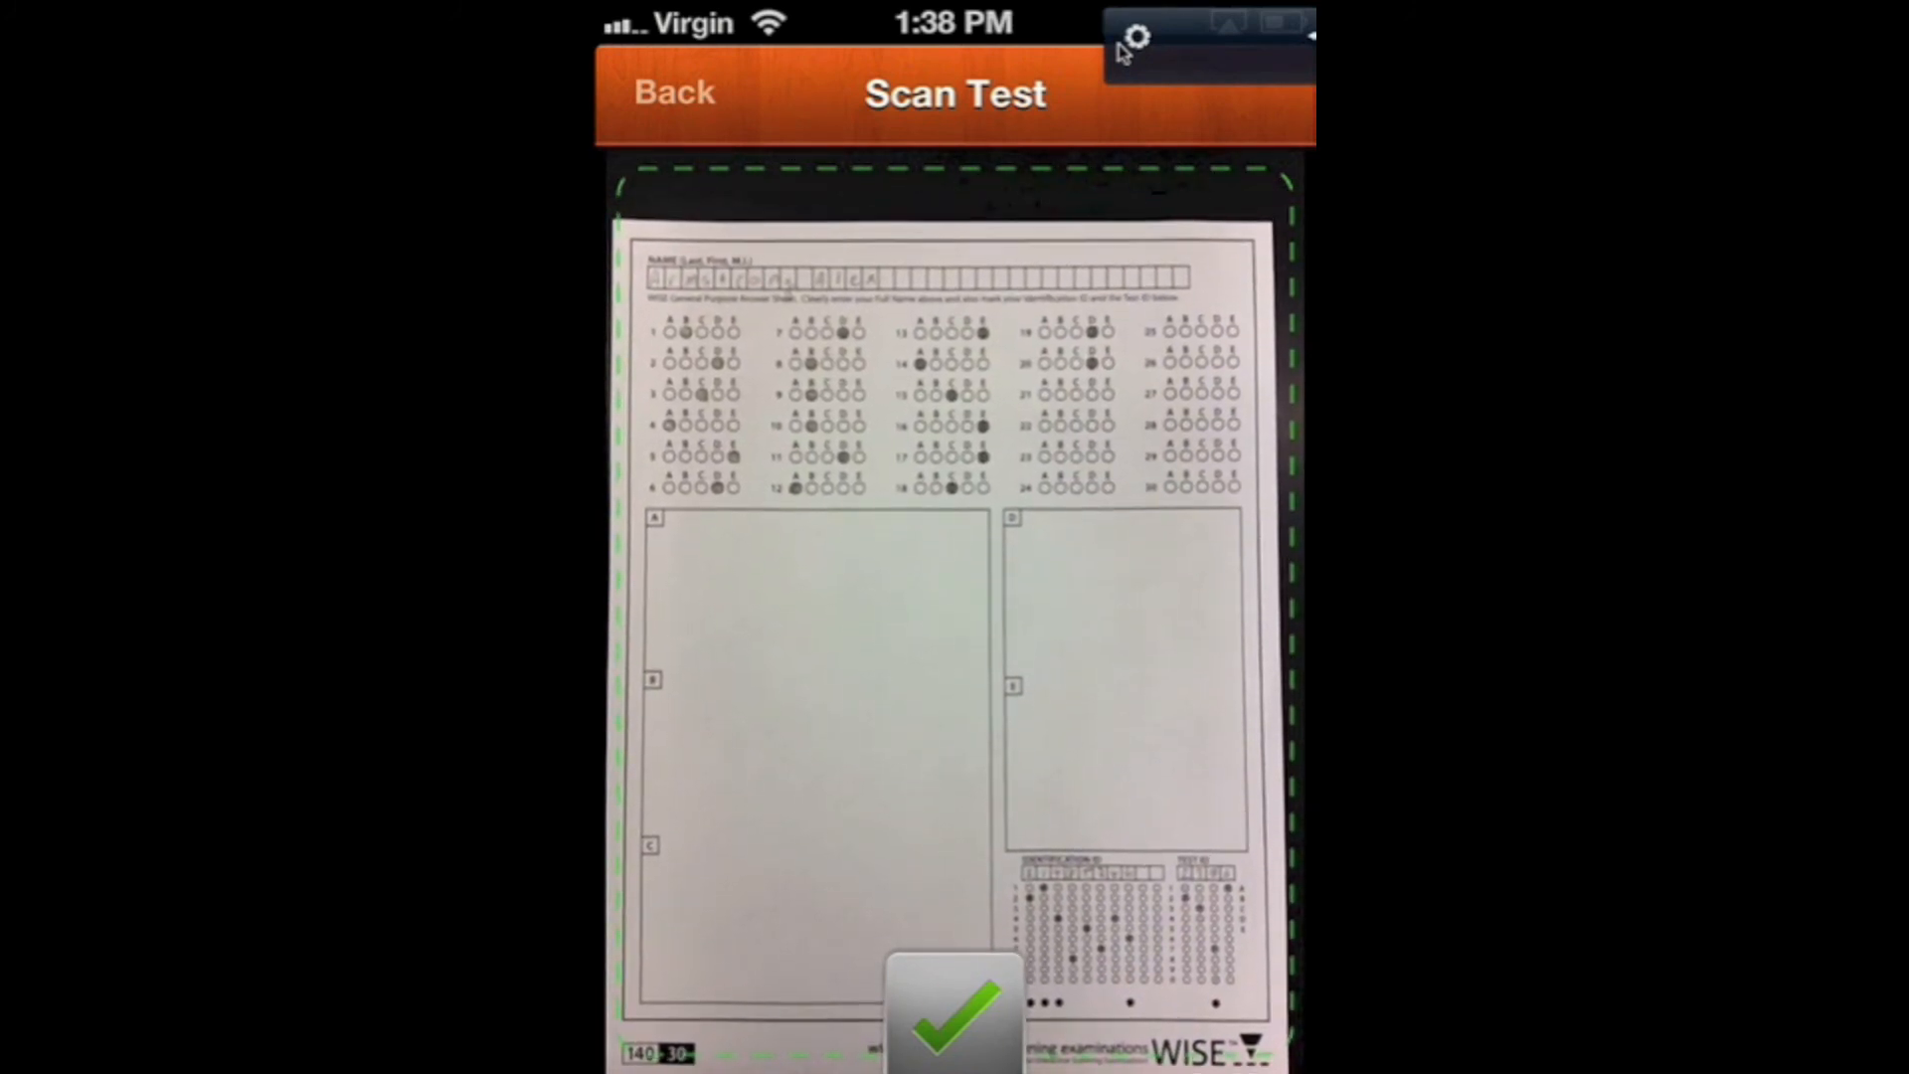
# Capture the aligned answer sheet so WISE begins processing the rescan.
pyautogui.click(952, 1012)
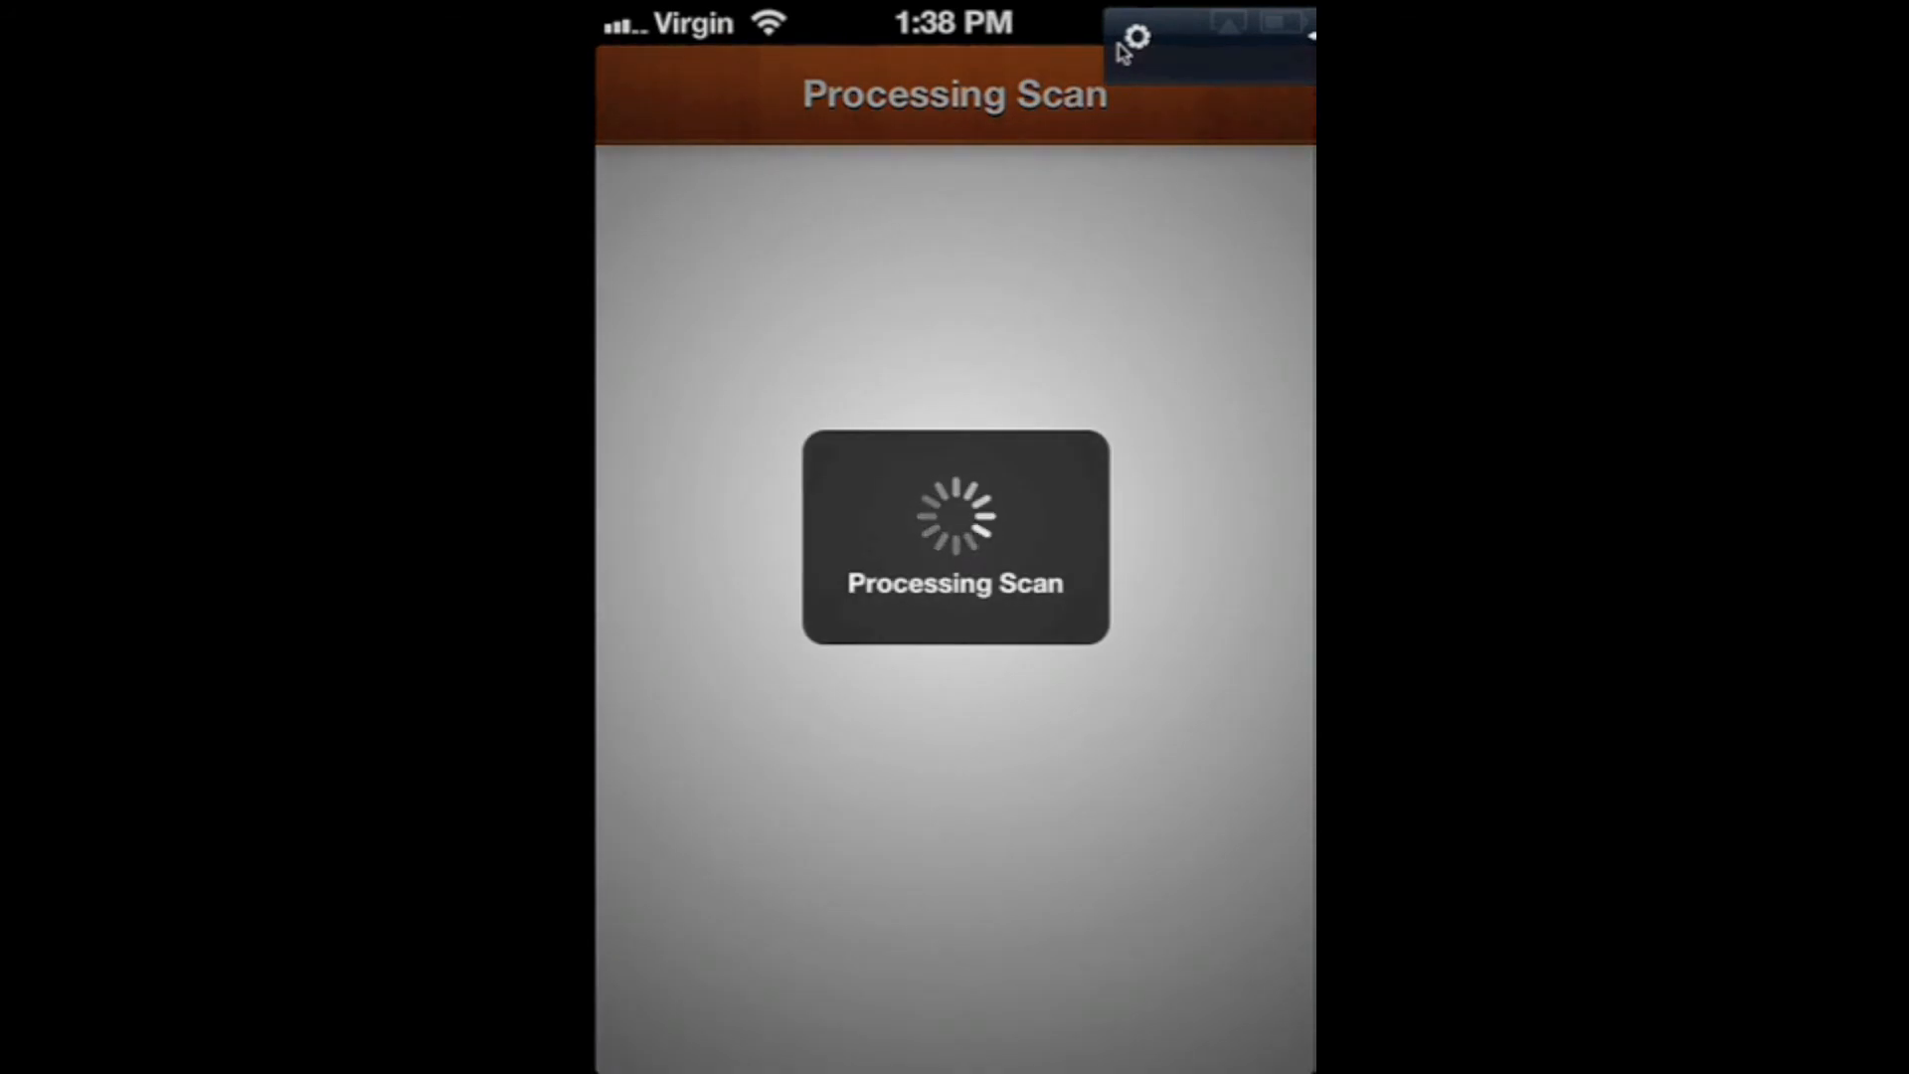